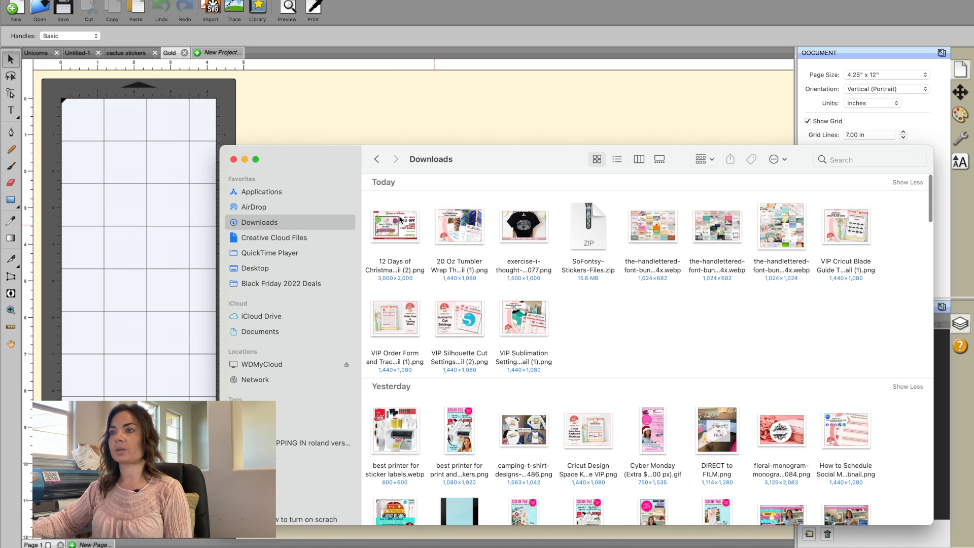
Step: Navigate into the downloaded sticker files folder and its png subfolder listing the twelve sticker PNGs
double_click(587, 225)
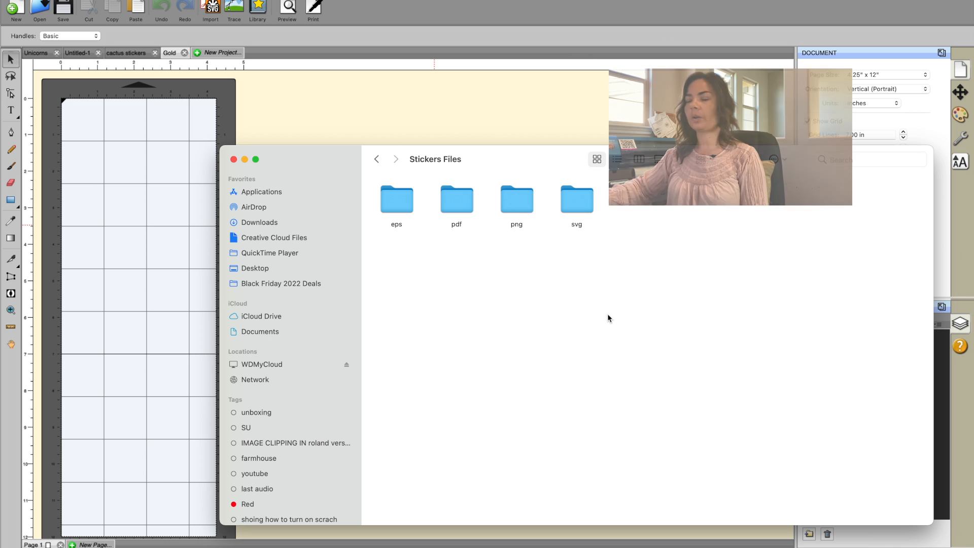
click(516, 199)
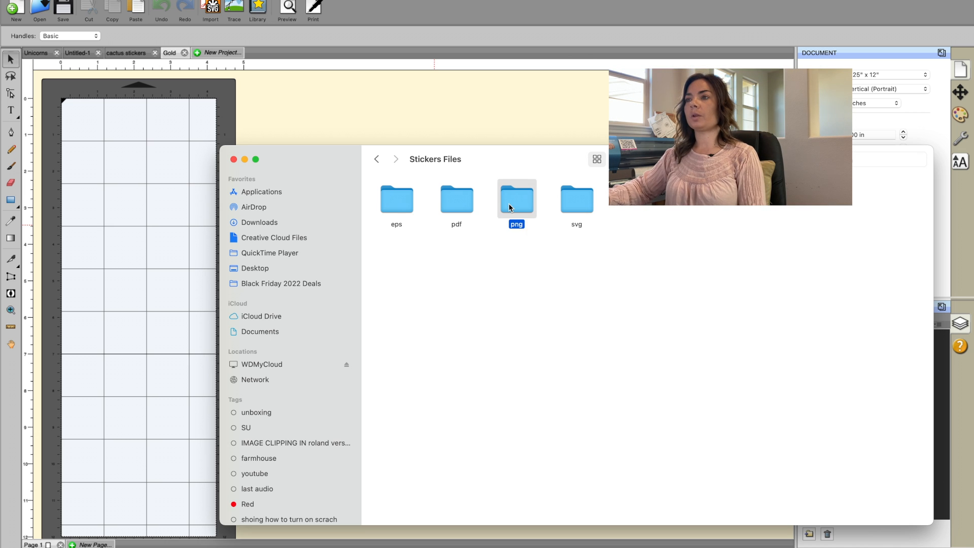
double_click(516, 198)
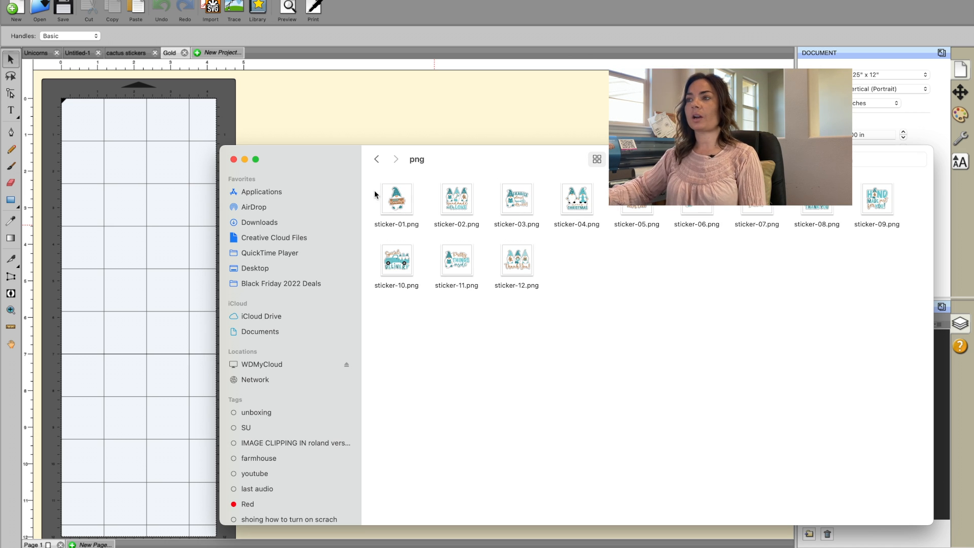
mouse_move(679, 228)
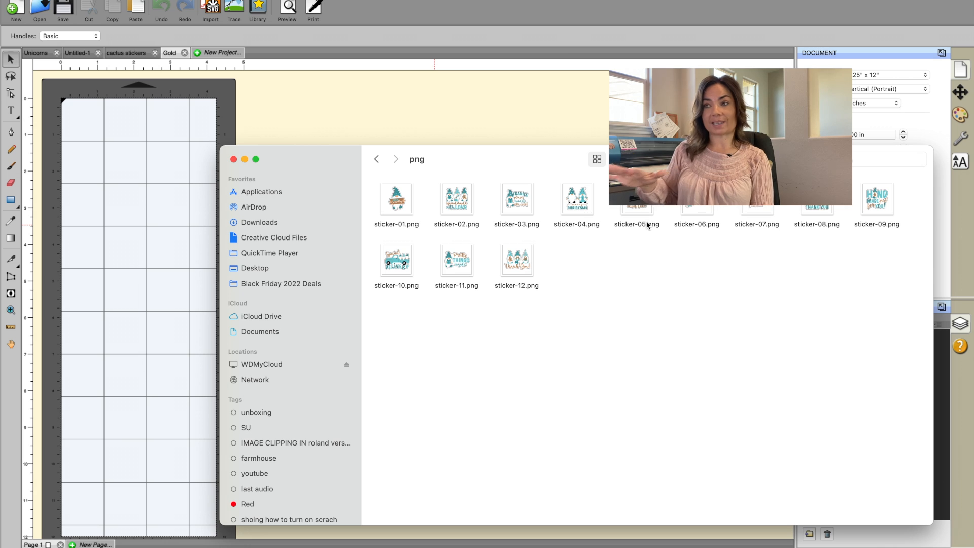
mouse_move(387, 201)
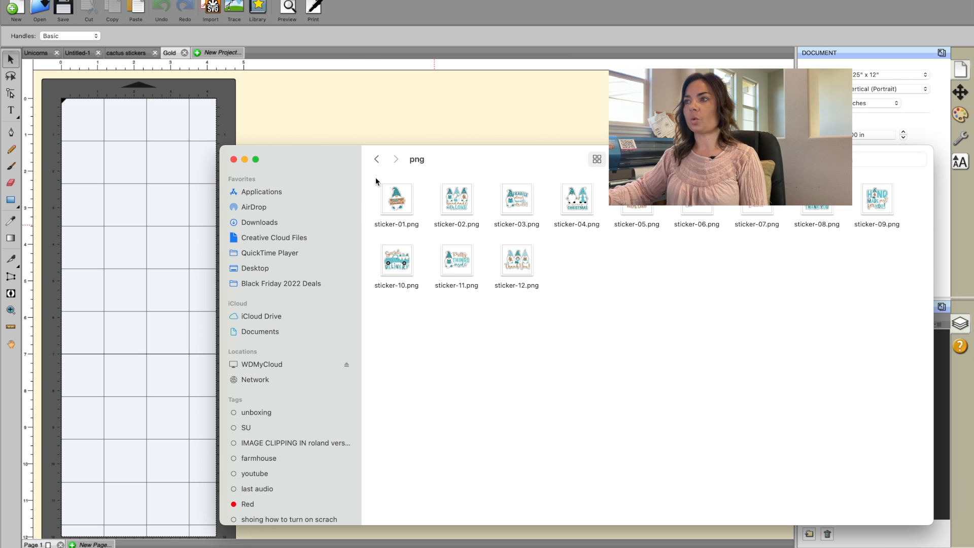
Step: Select all twelve sticker PNGs in Finder for import into the project
key(cmd+a)
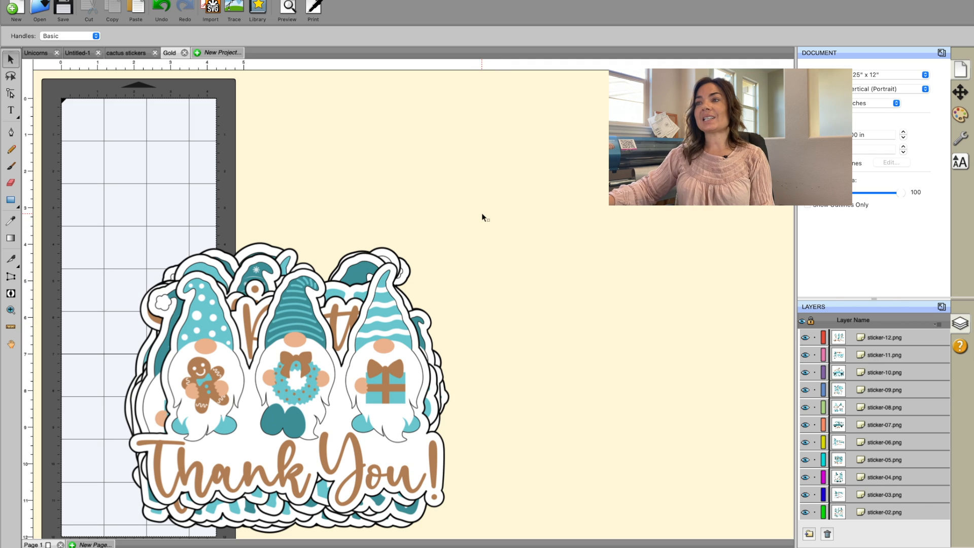
Step: Bring up the context actions for the imported sticker pile to start resizing them
right_click(483, 218)
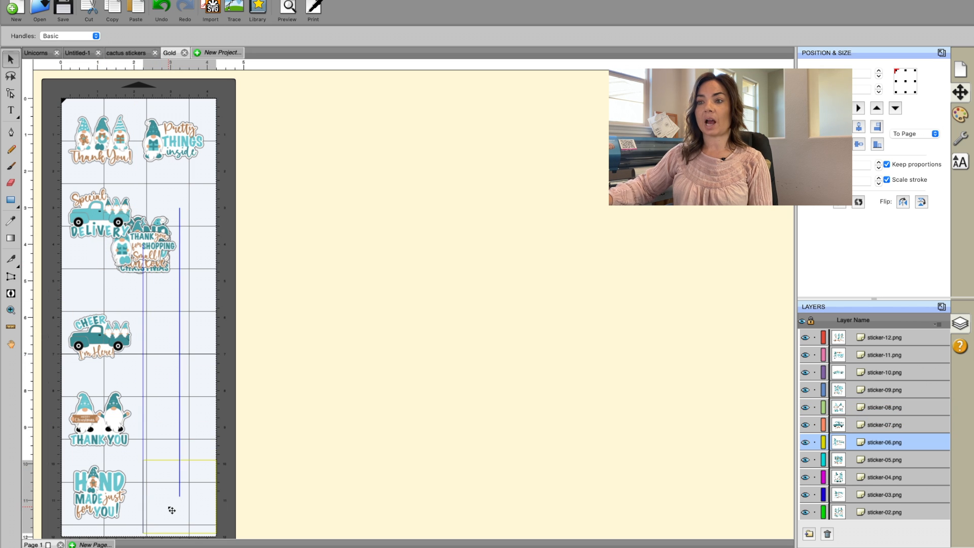
Step: Place the remaining stickers, including Fragile, into the mat's two-column grid
drag(143, 248, 181, 491)
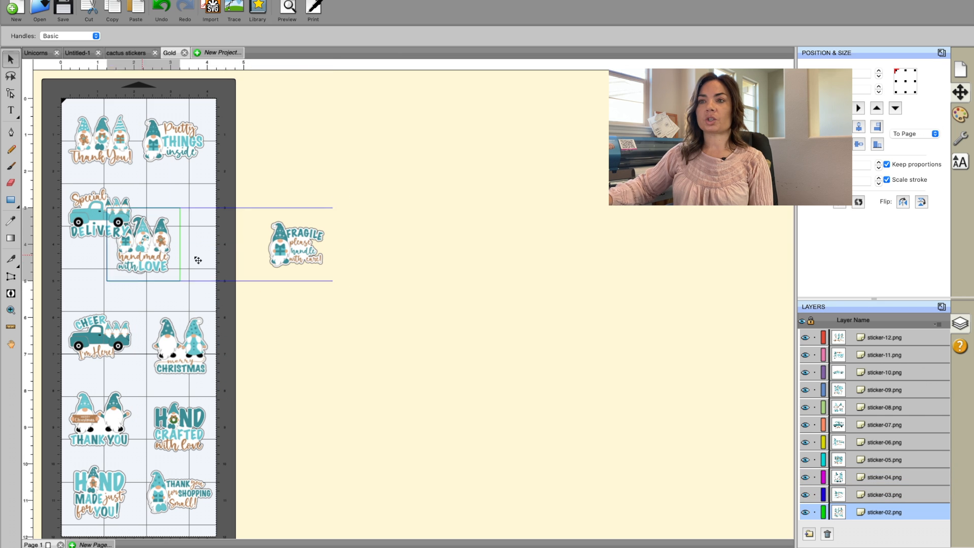
drag(143, 258, 317, 321)
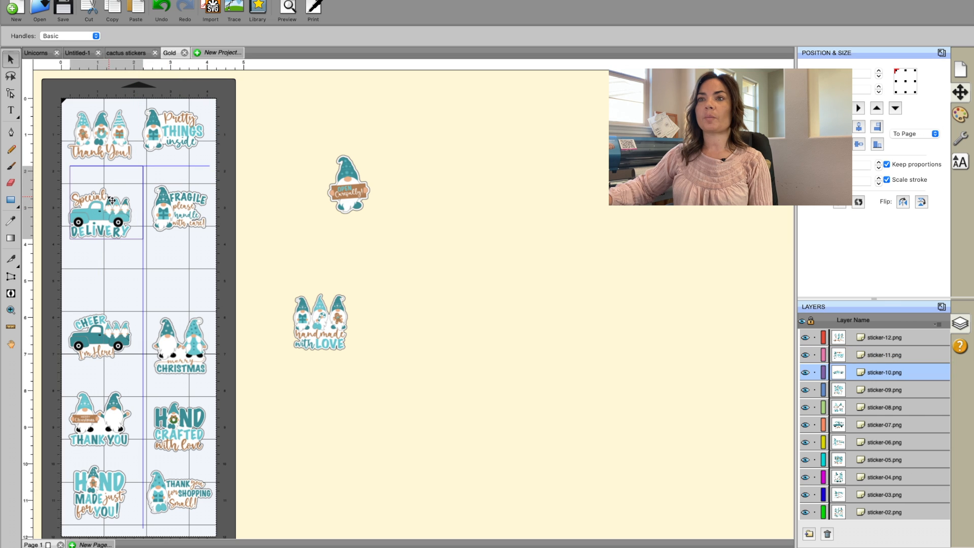
click(180, 207)
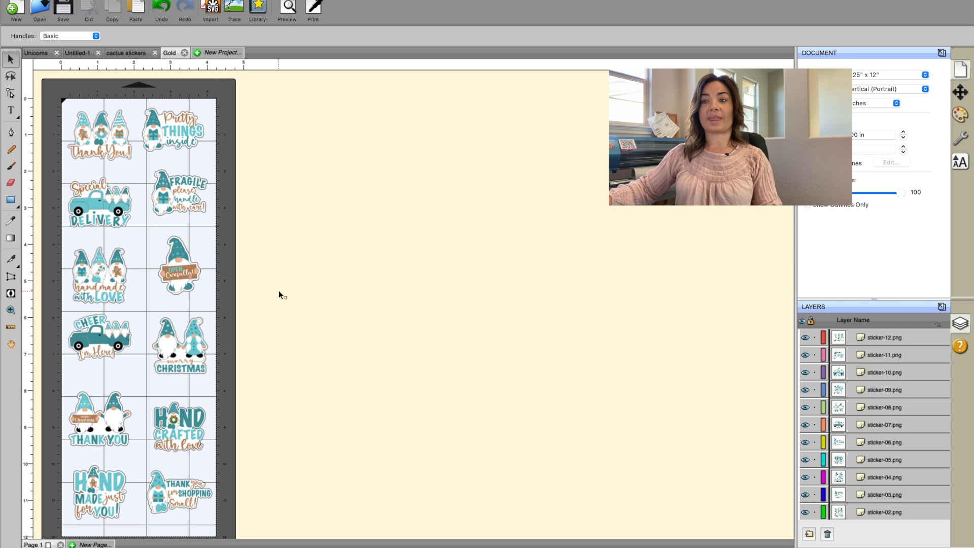
click(99, 135)
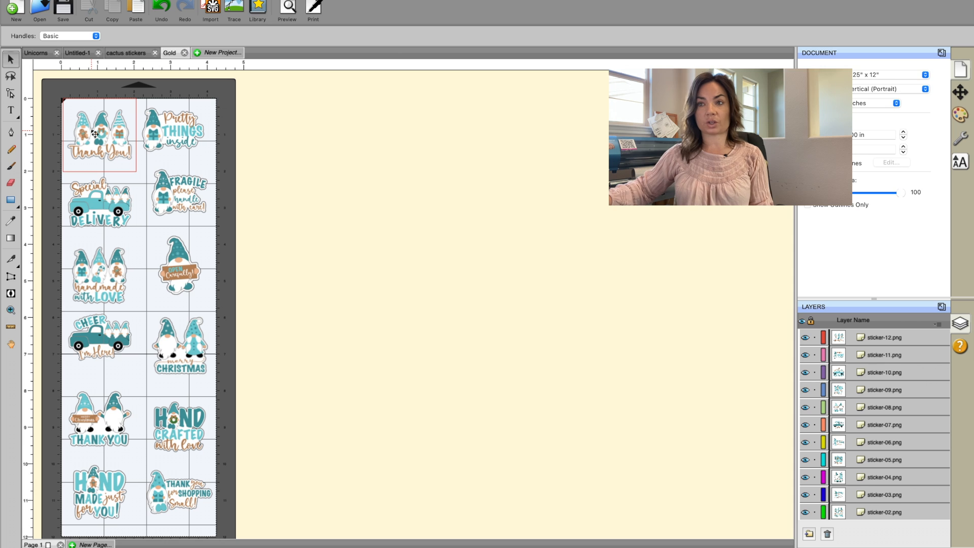
Step: Start a trace on the Thank You gnome sticker for its cut lines
click(97, 135)
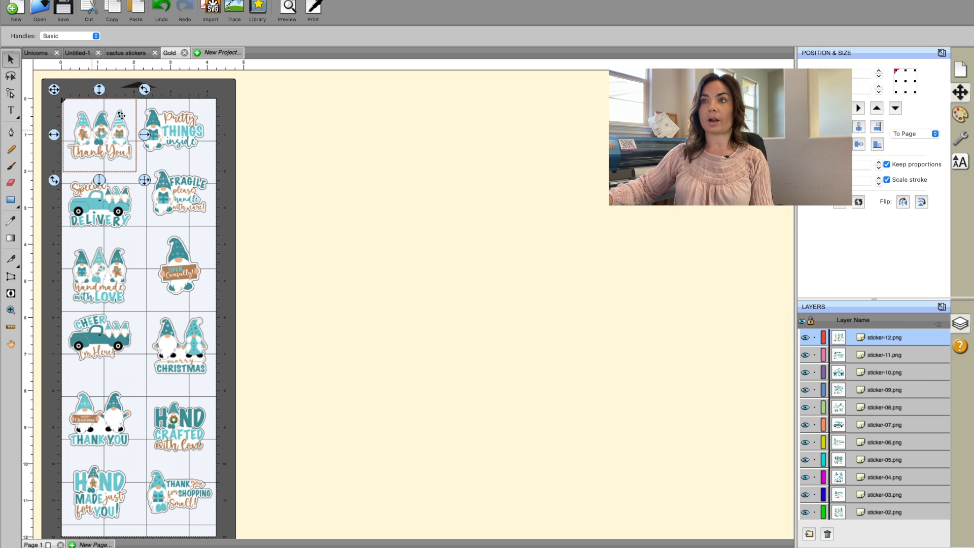
click(234, 9)
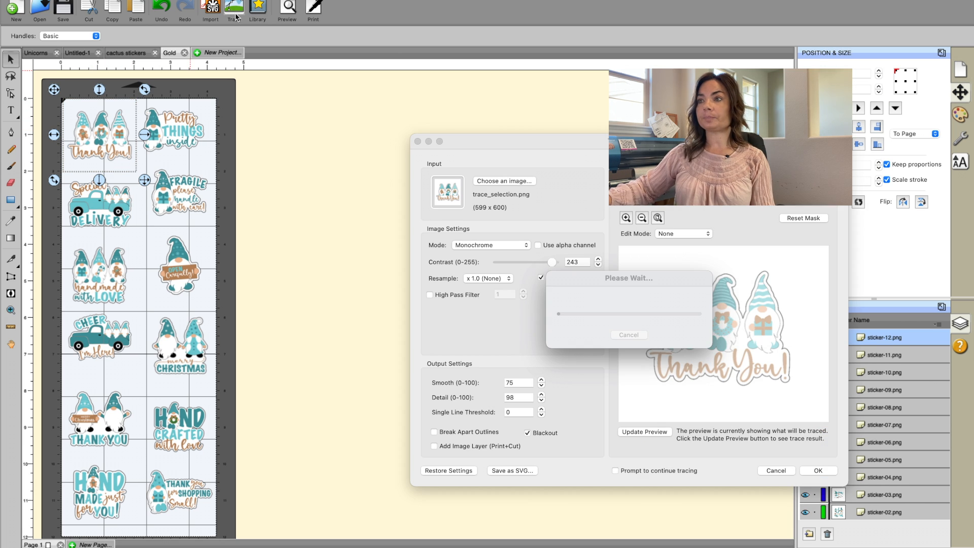
Step: Raise the trace contrast toward 248 and refresh the outline preview
click(541, 277)
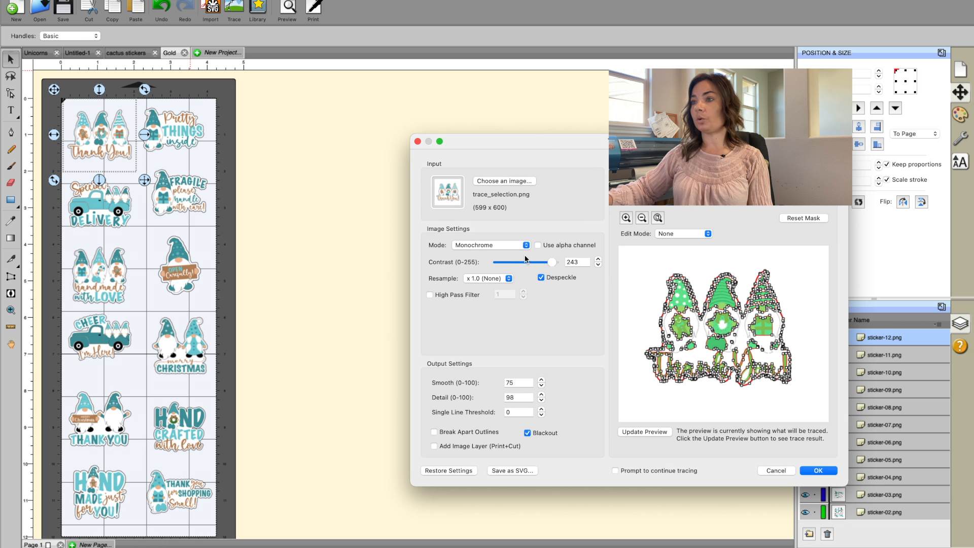
mouse_move(489, 245)
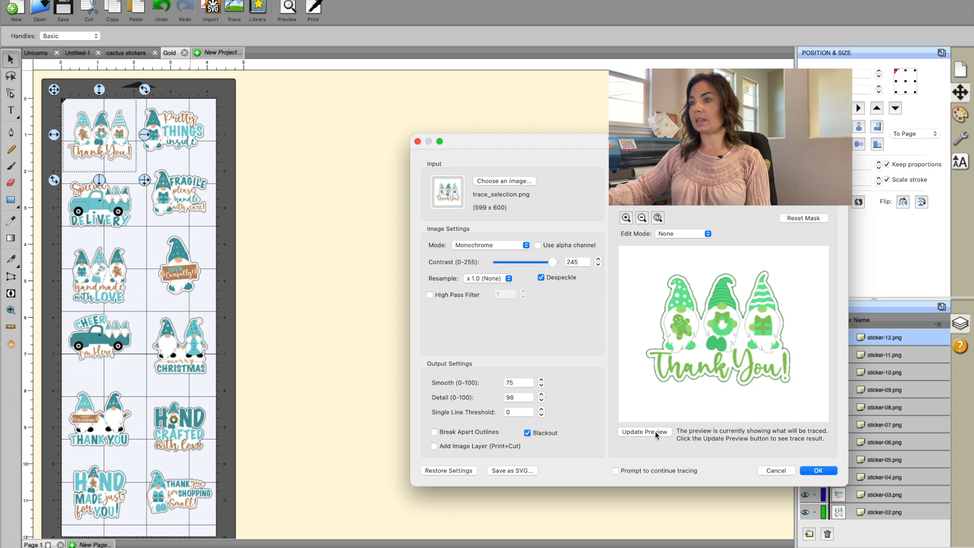
click(644, 432)
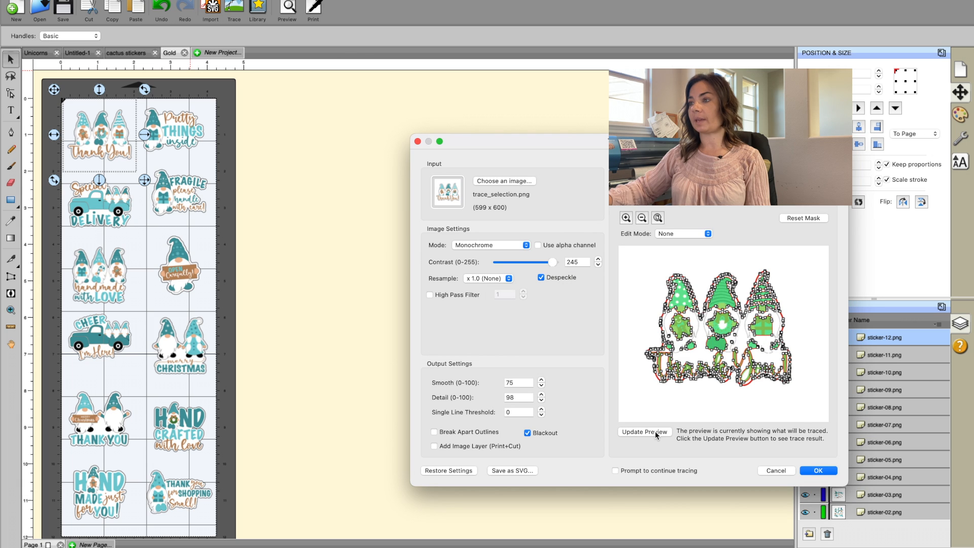
click(598, 259)
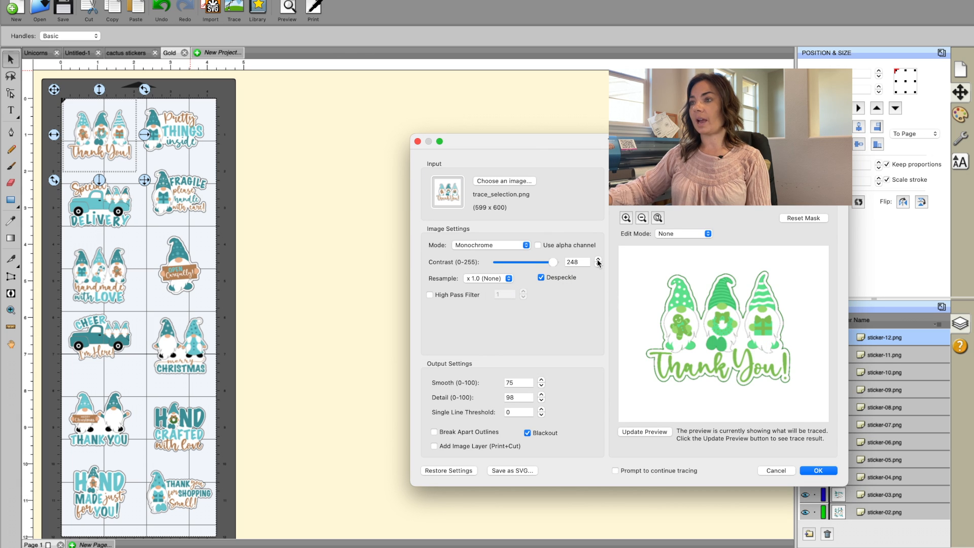